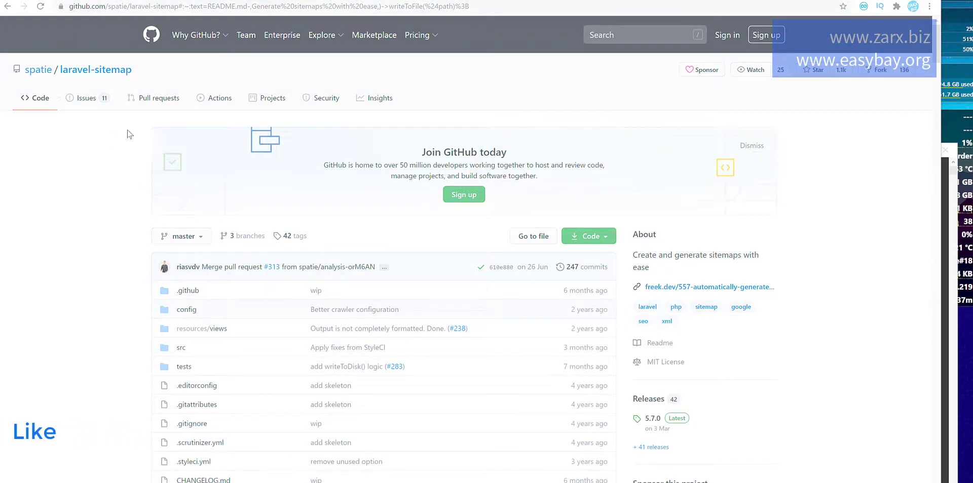
# Scroll the spatie/laravel-sitemap README down to its Installation section
pyautogui.scroll(-3)
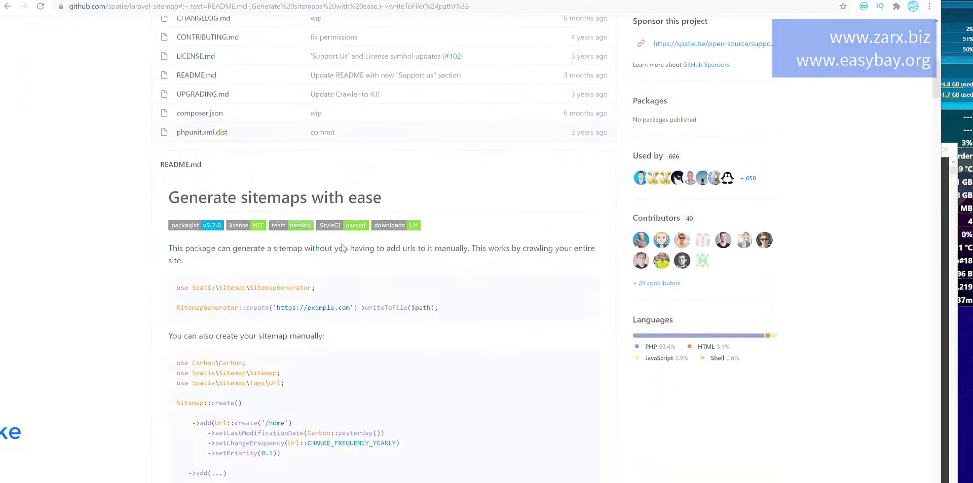
pyautogui.scroll(-3)
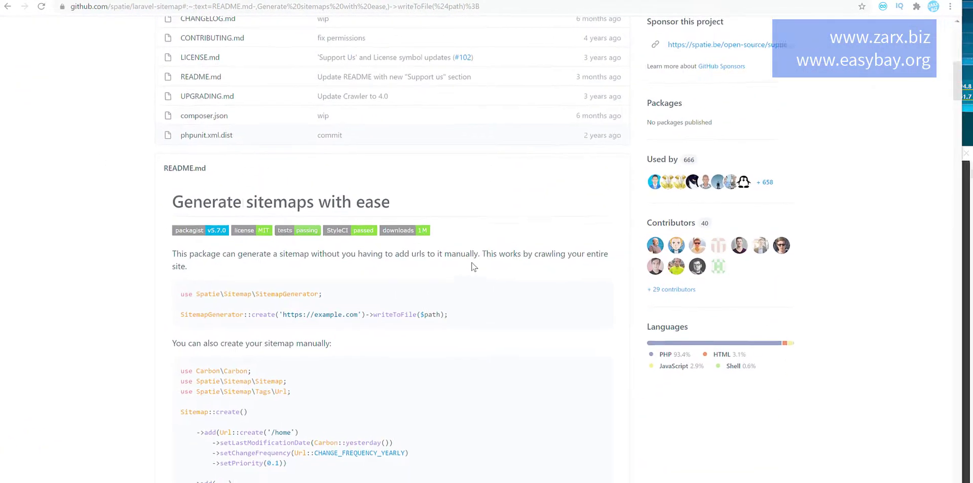
pyautogui.scroll(-3)
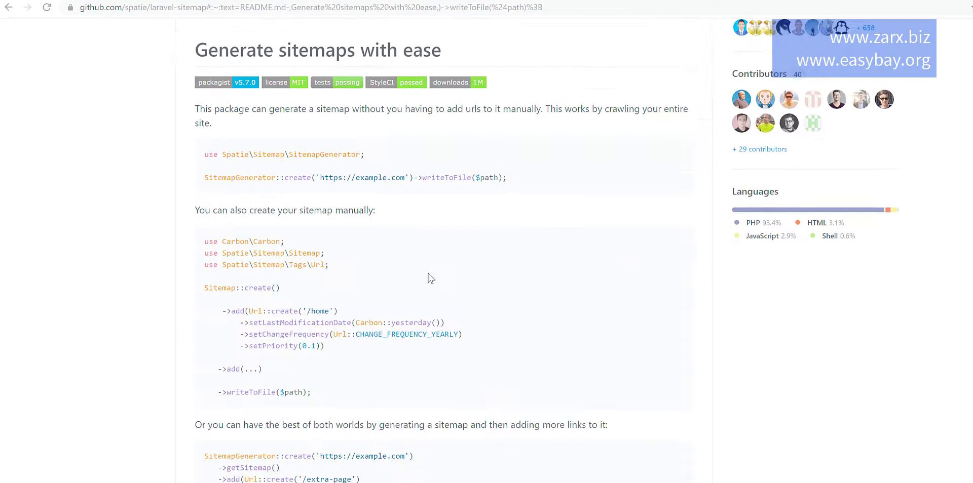
pyautogui.scroll(-3)
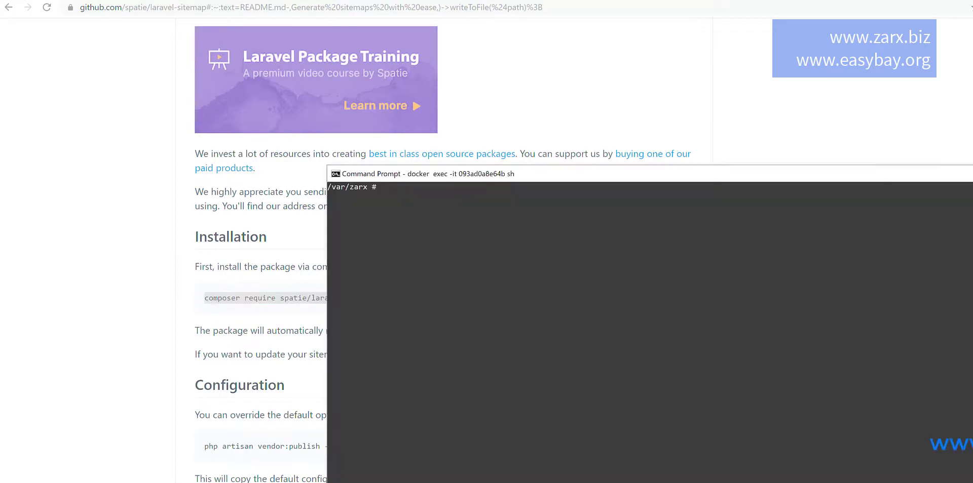
# Run composer require spatie/laravel-sitemap, then clear the screen after the memory error
pyautogui.moveTo(434, 173); pyautogui.dragTo(434, 143)
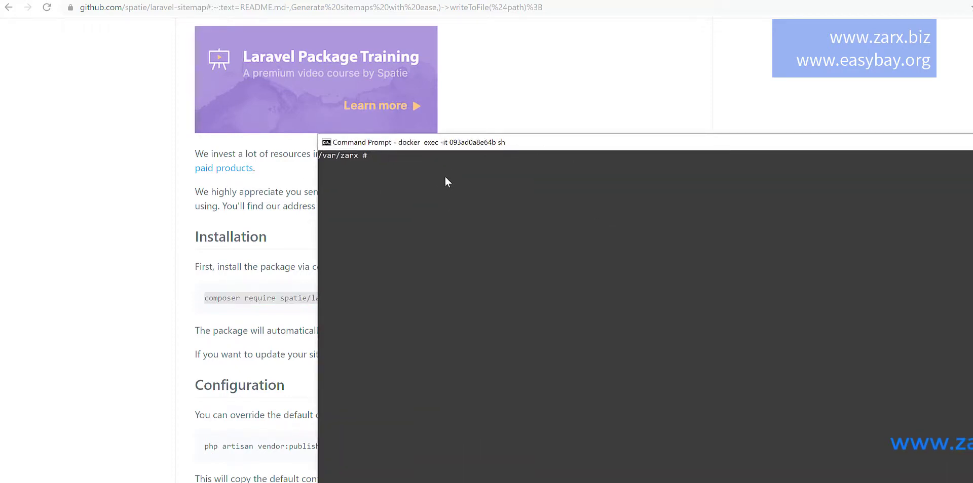
pyautogui.write('composer require spatie/laravel-sitemap')
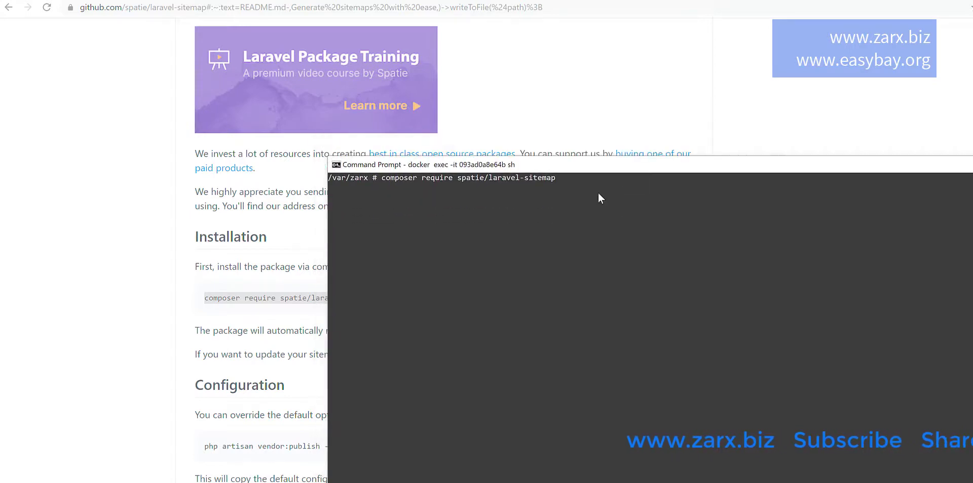
pyautogui.moveTo(607, 216)
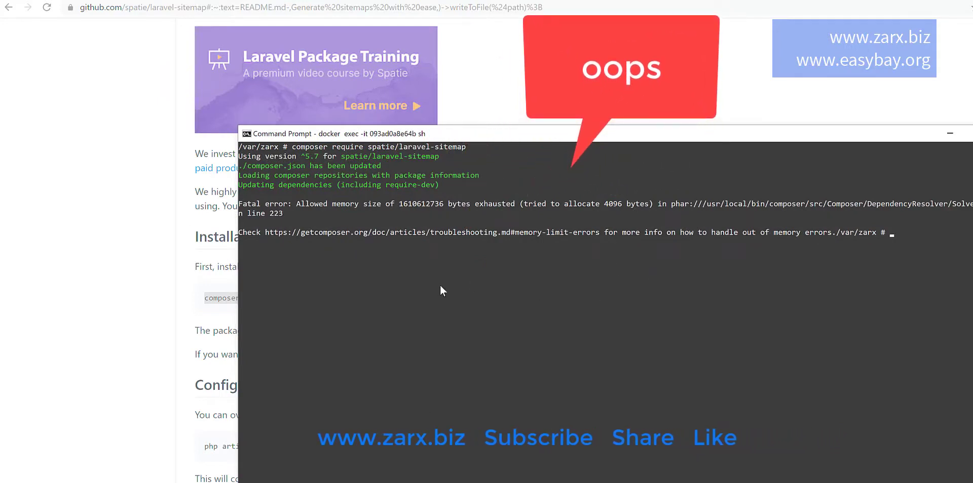
pyautogui.write('clea')
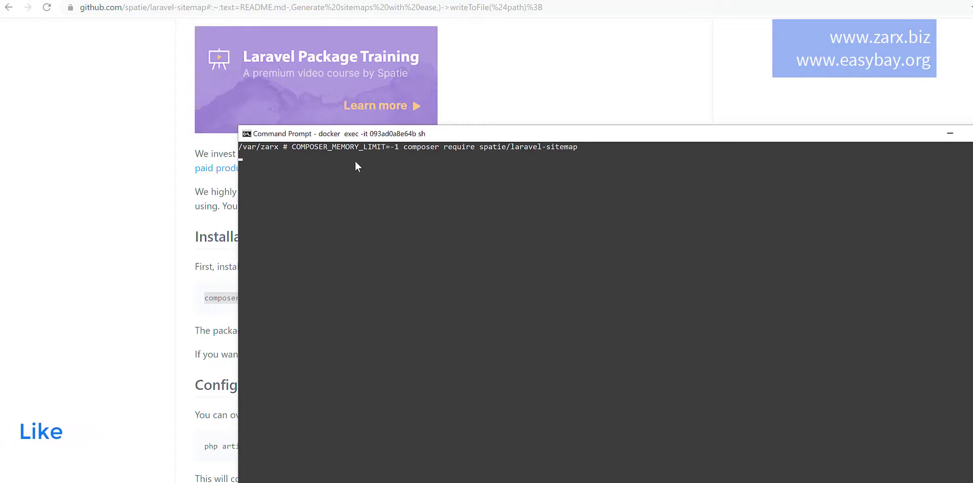
# Rerun the composer install with COMPOSER_MEMORY_LIMIT=-1 until the package manifest is generated
pyautogui.press('enter')
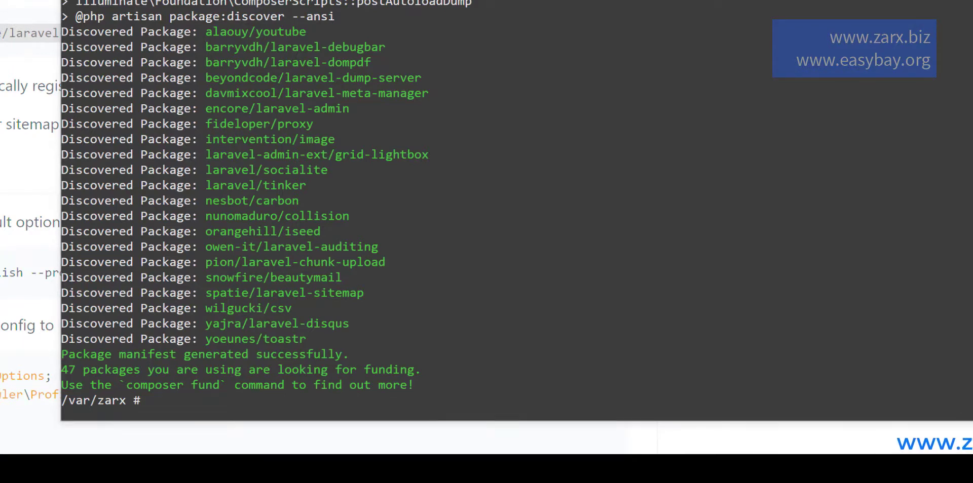
pyautogui.moveTo(343, 249)
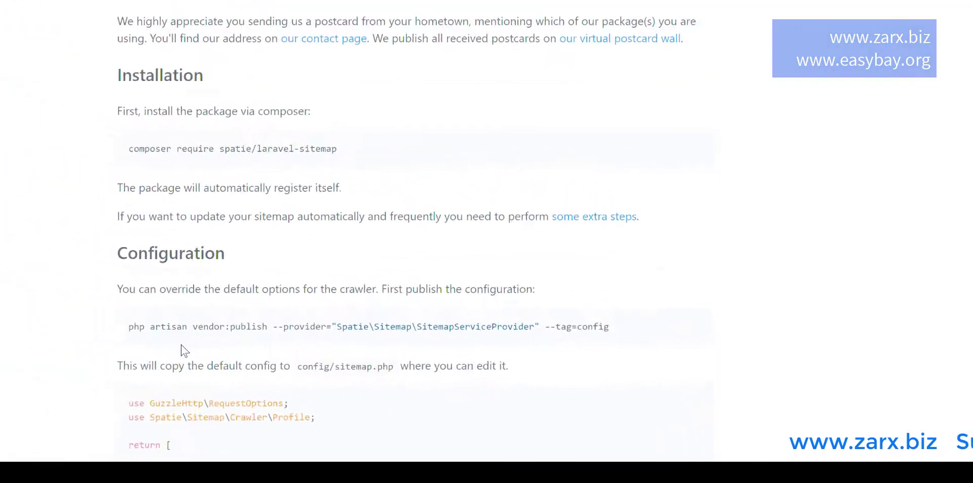
# Select the vendor:publish command, read the config example, and select the example.com URL
pyautogui.tripleClick(369, 327)
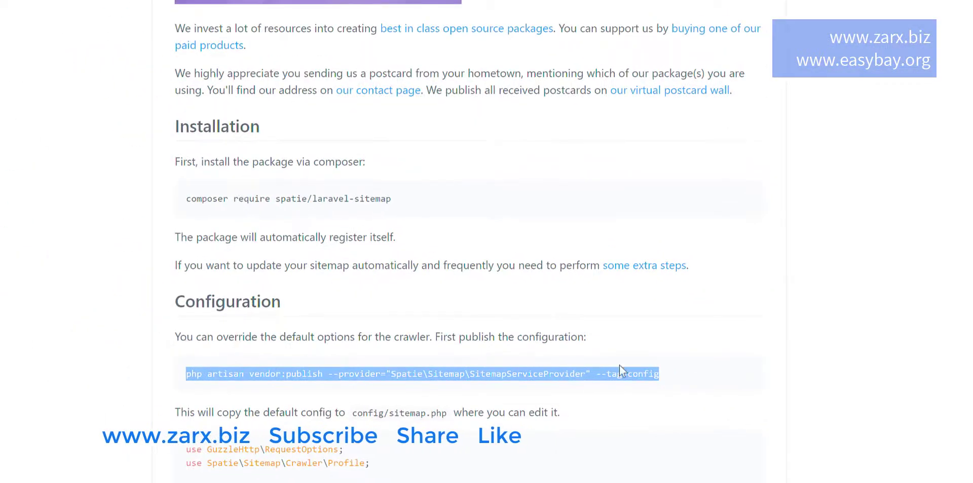
pyautogui.scroll(-3)
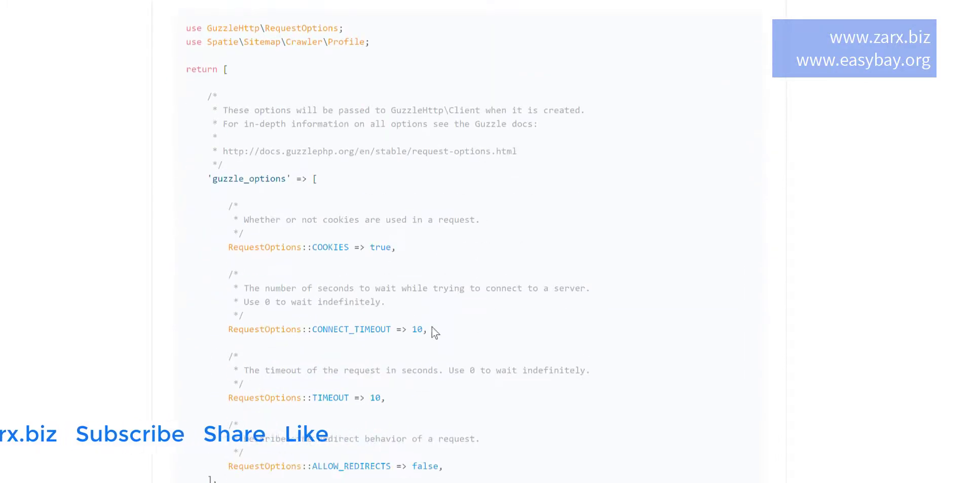
pyautogui.scroll(-3)
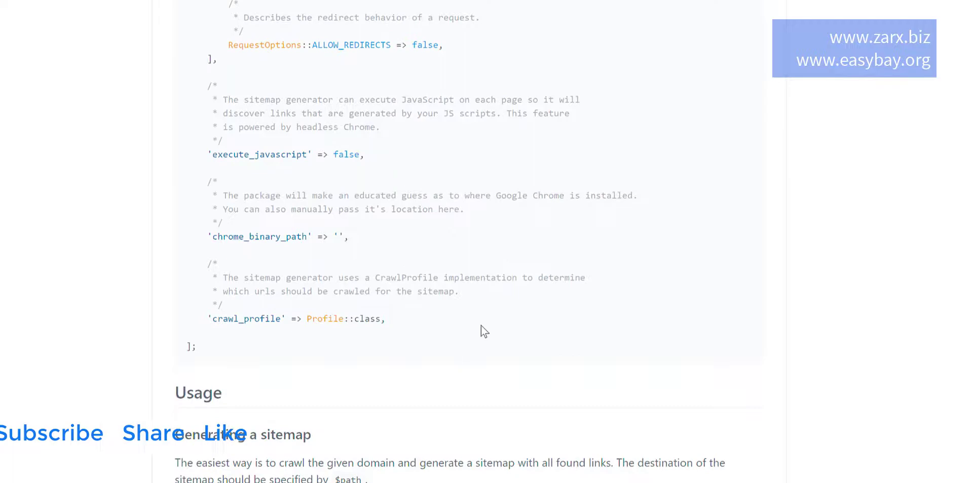
pyautogui.scroll(-3)
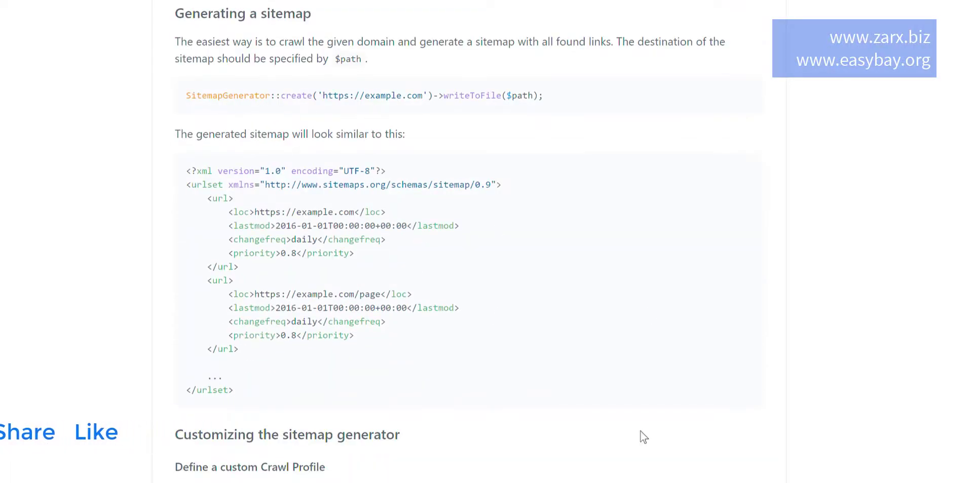
pyautogui.doubleClick(199, 95)
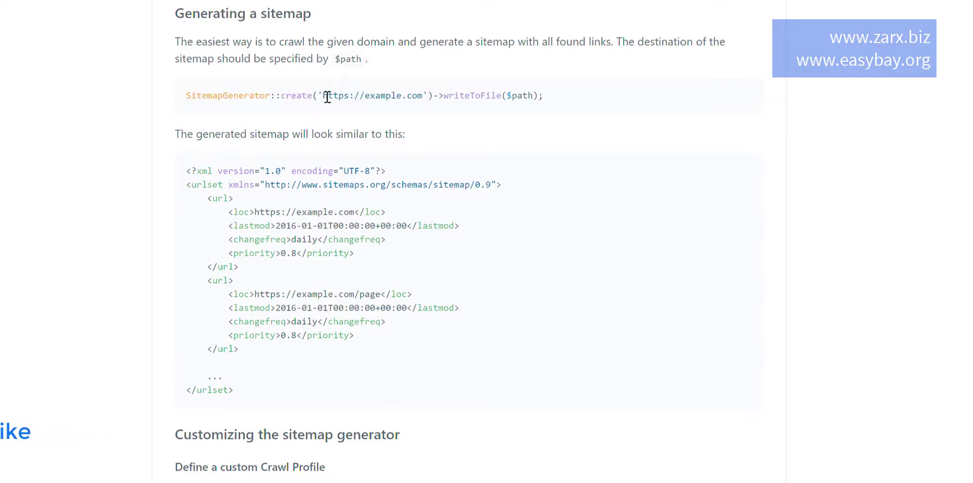
pyautogui.doubleClick(372, 96)
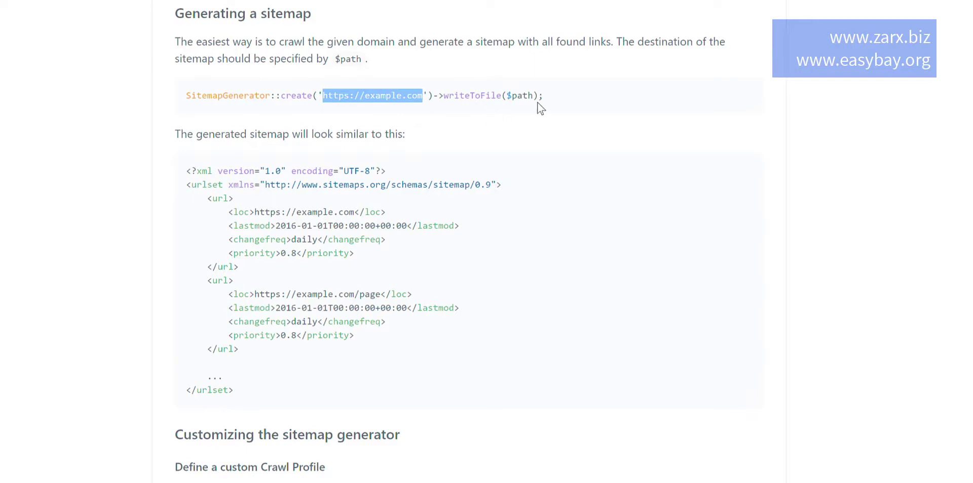
pyautogui.scroll(-3)
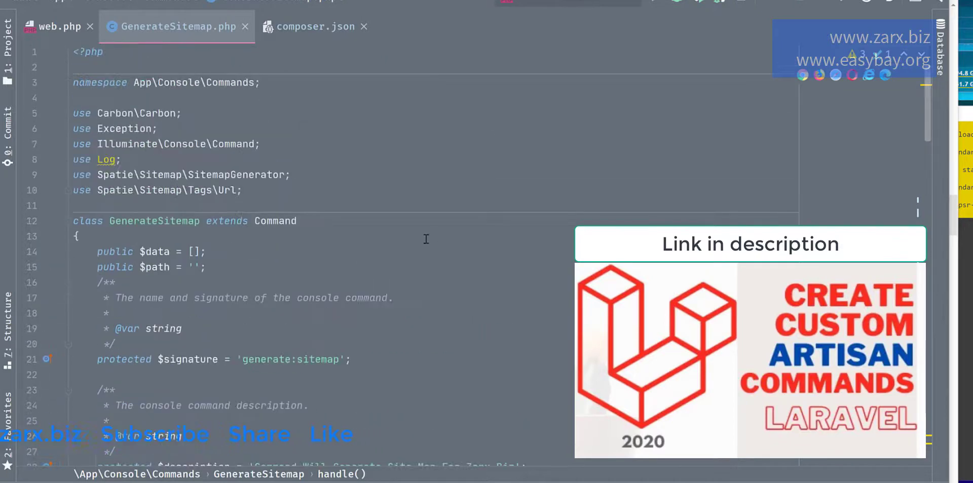
# Review the generate:sitemap signature and description in GenerateSitemap.php
pyautogui.scroll(-3)
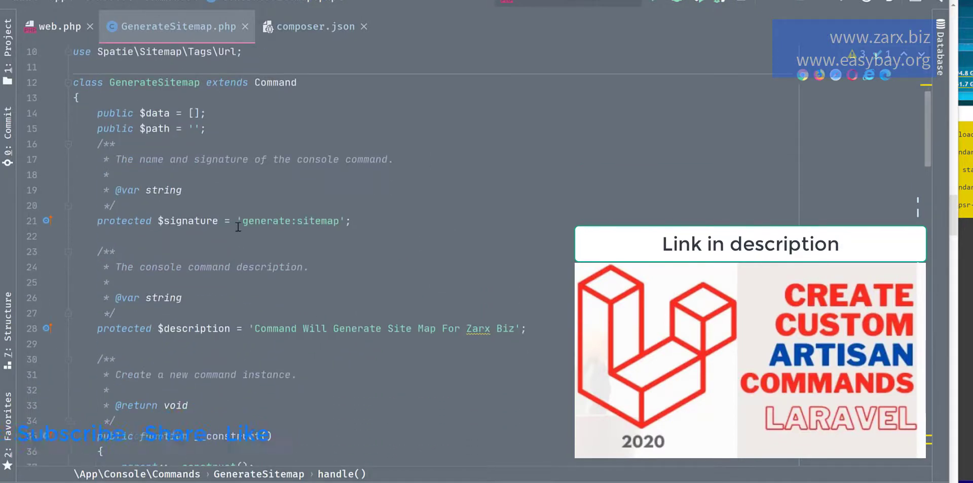
pyautogui.doubleClick(291, 221)
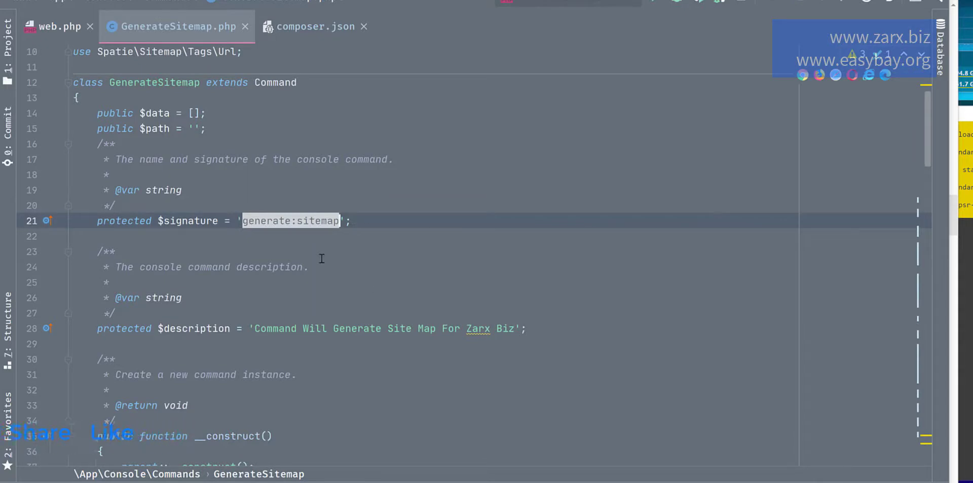
pyautogui.moveTo(356, 278)
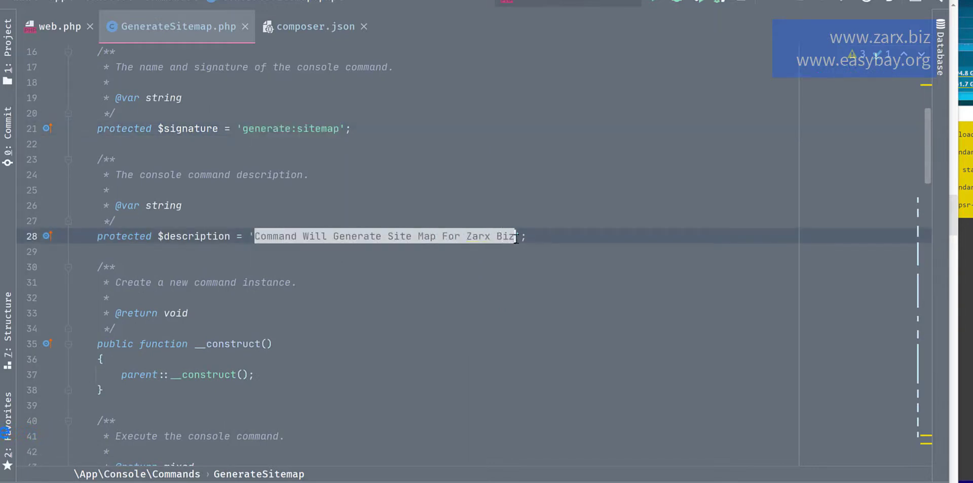
pyautogui.scroll(-3)
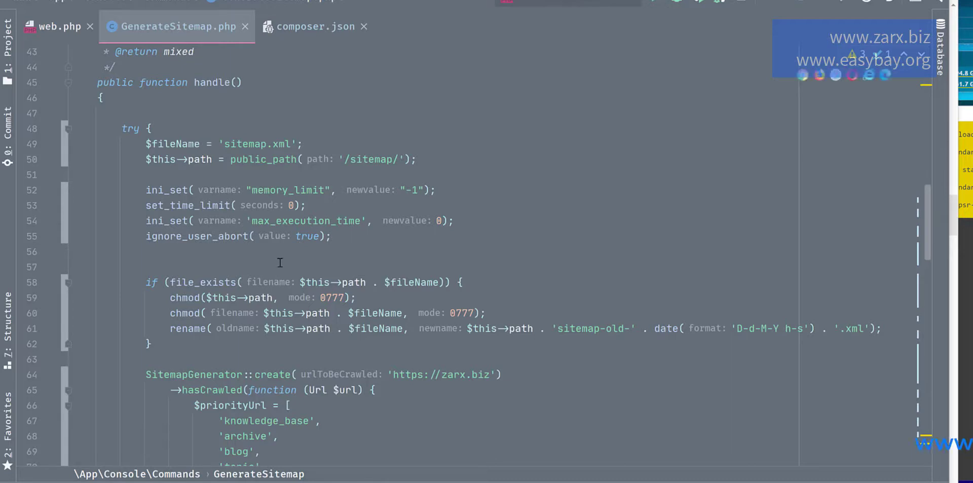
pyautogui.moveTo(321, 270)
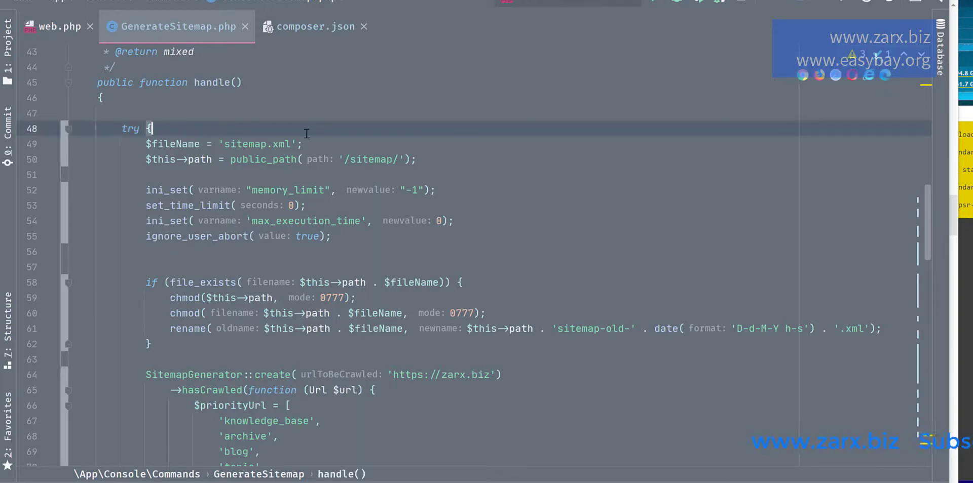
pyautogui.moveTo(190, 160)
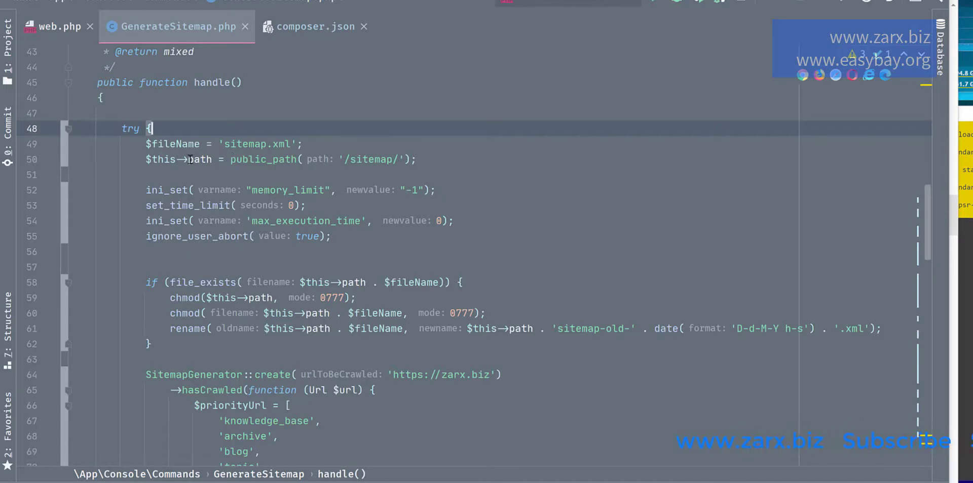
pyautogui.doubleClick(257, 144)
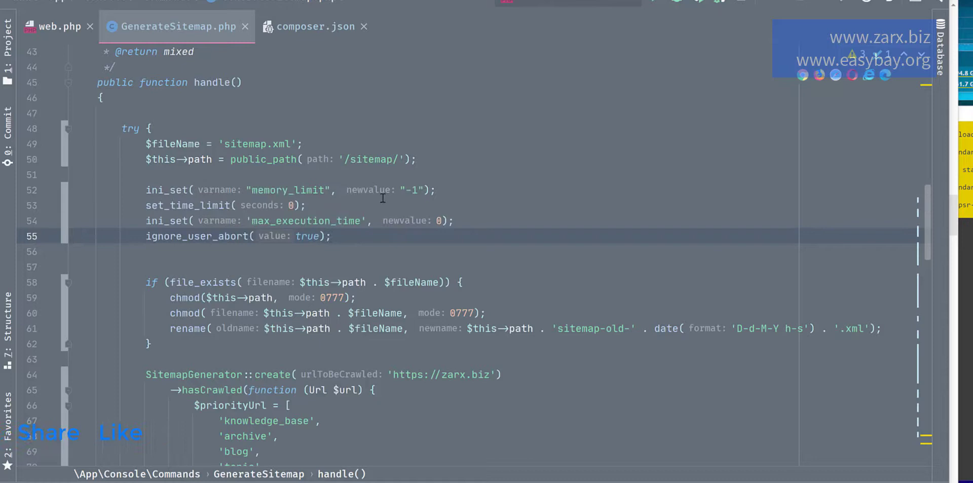
pyautogui.moveTo(435, 200)
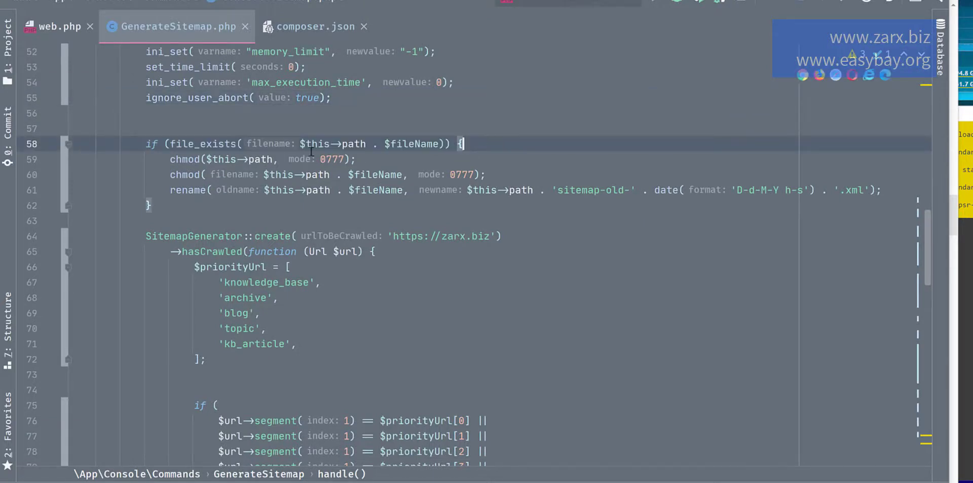
pyautogui.doubleClick(333, 144)
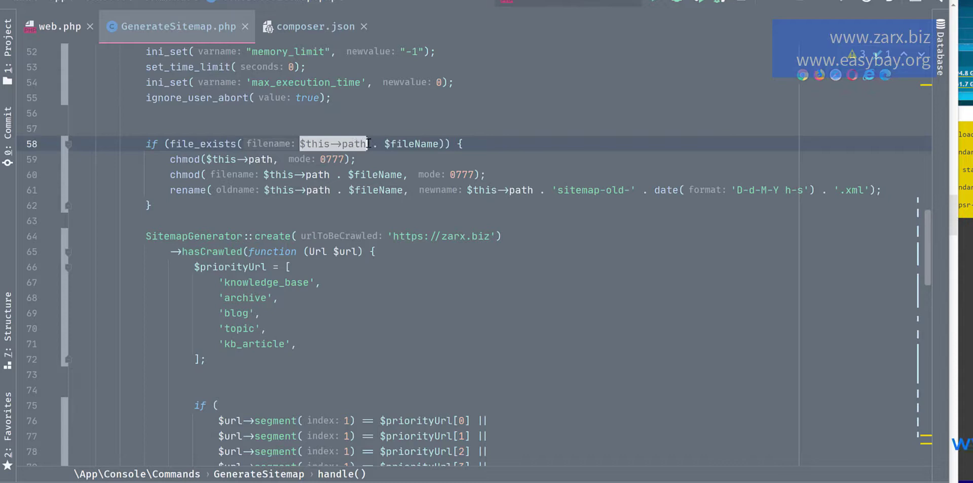
pyautogui.scroll(-3)
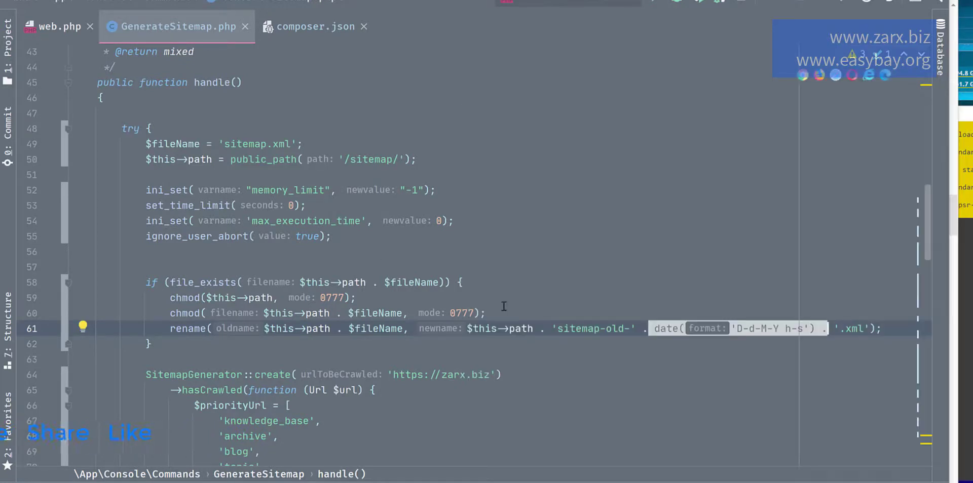
pyautogui.scroll(-3)
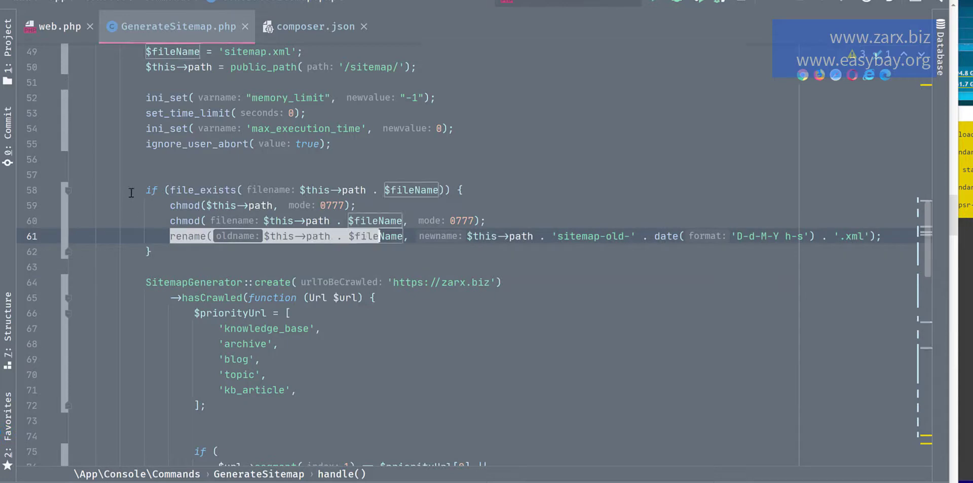
pyautogui.scroll(-3)
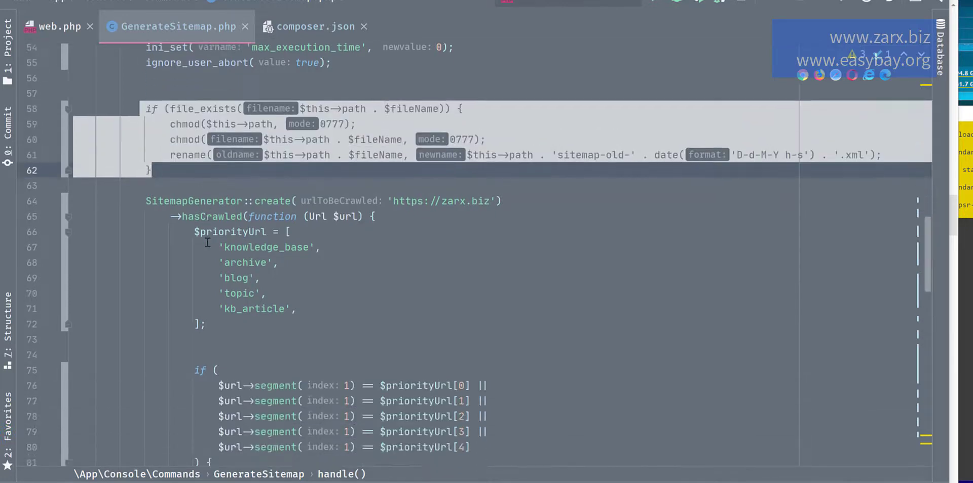
pyautogui.scroll(-3)
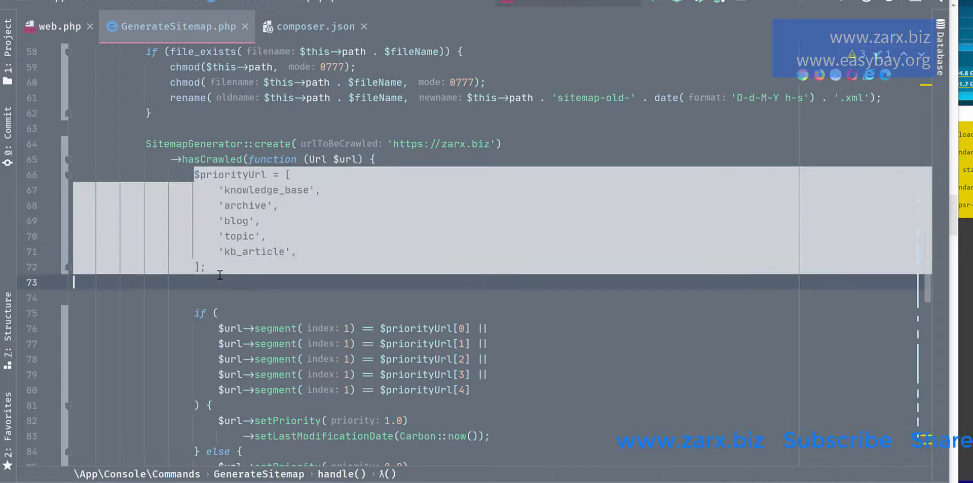
pyautogui.scroll(-3)
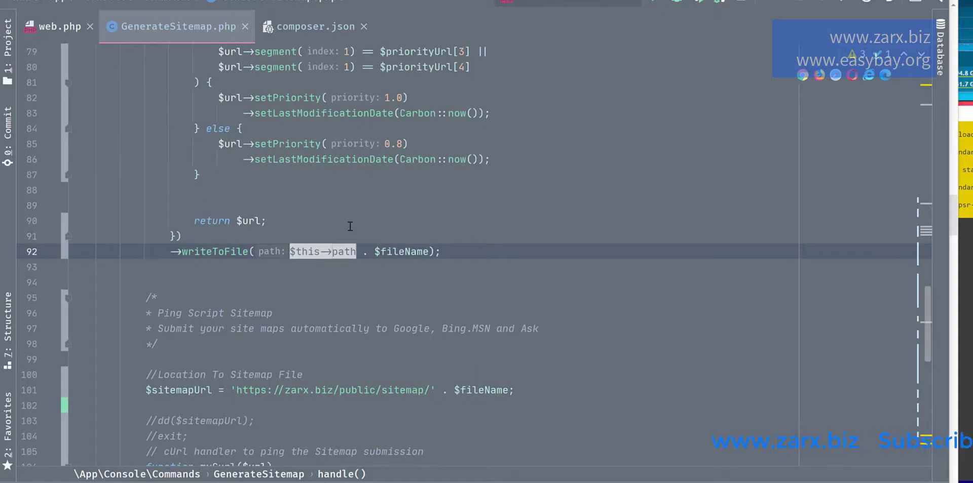
pyautogui.moveTo(473, 383)
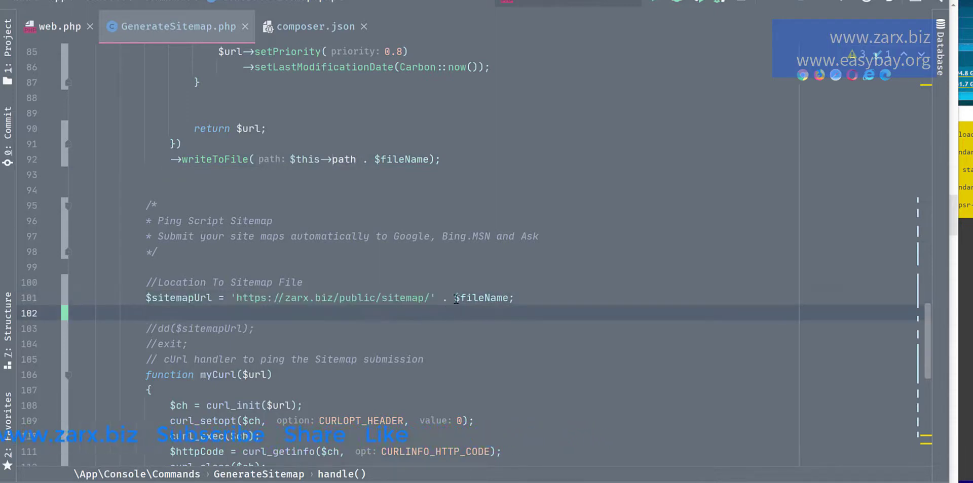
pyautogui.doubleClick(402, 298)
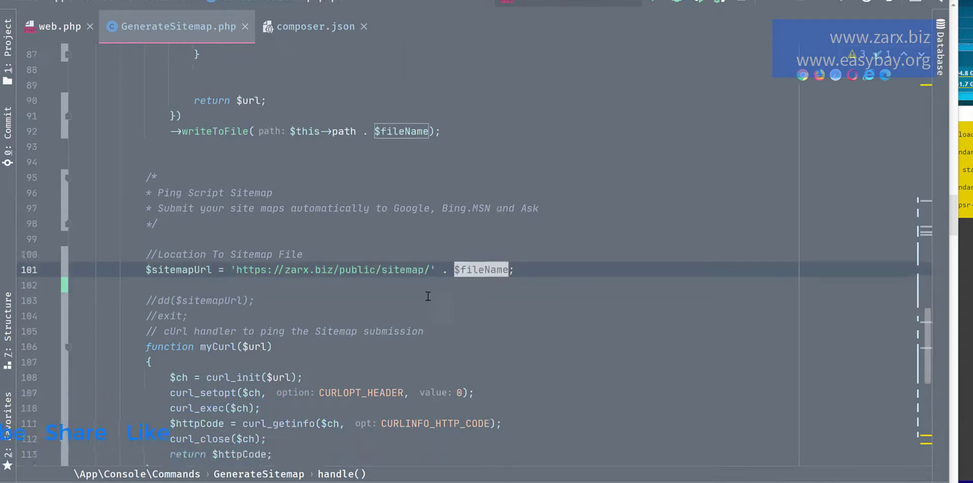
pyautogui.scroll(-3)
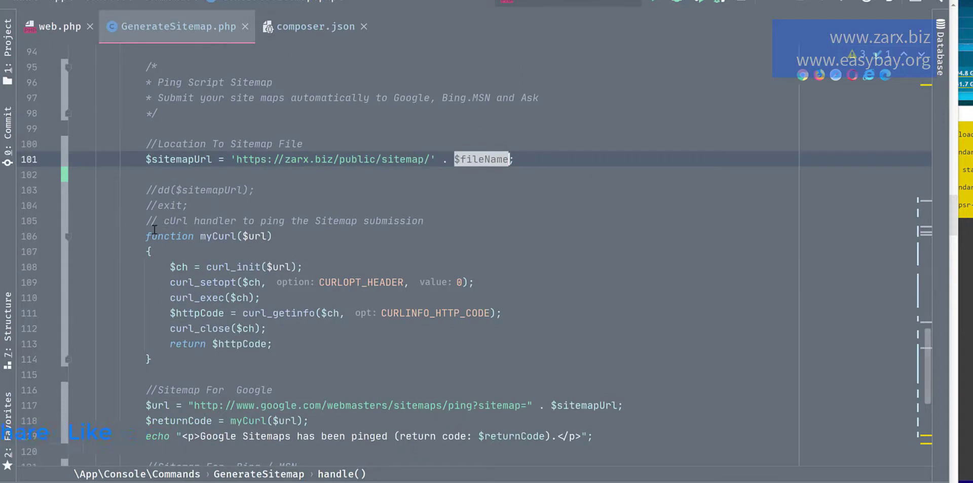
pyautogui.scroll(-3)
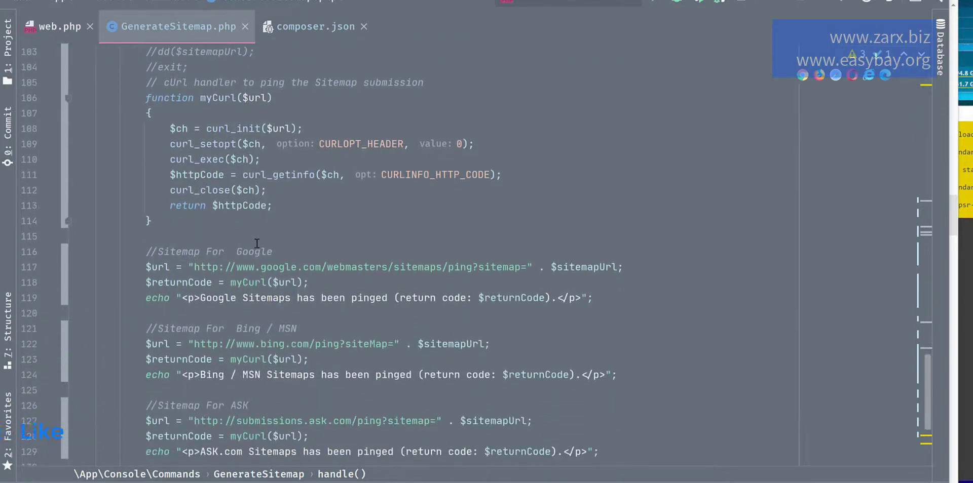
pyautogui.doubleClick(169, 252)
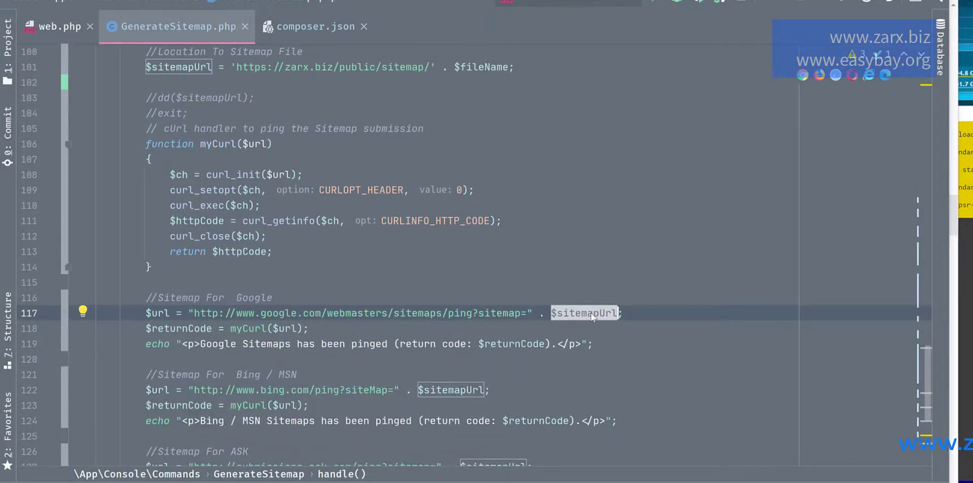
pyautogui.moveTo(584, 313)
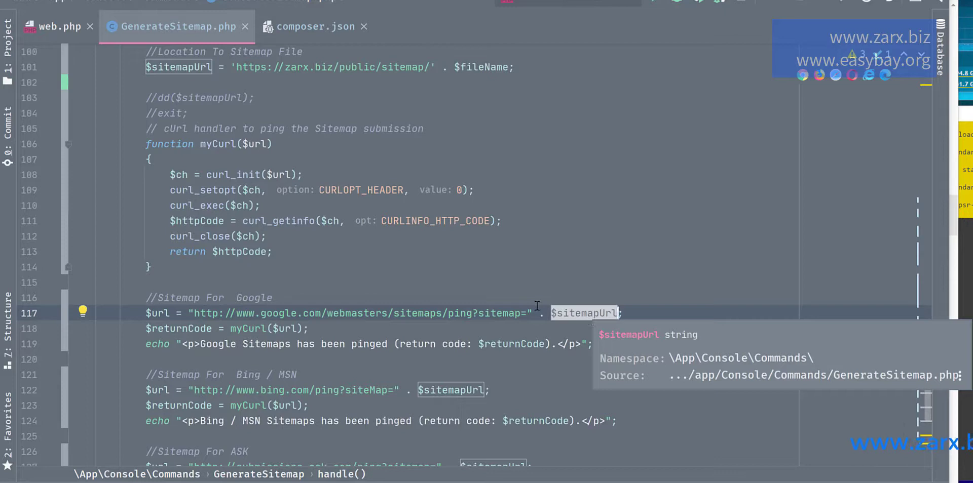
pyautogui.scroll(-3)
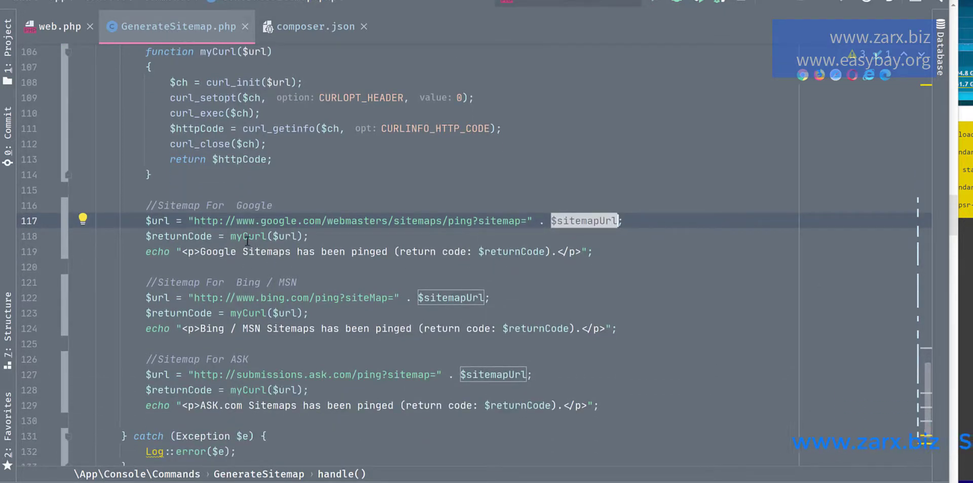
pyautogui.moveTo(334, 271)
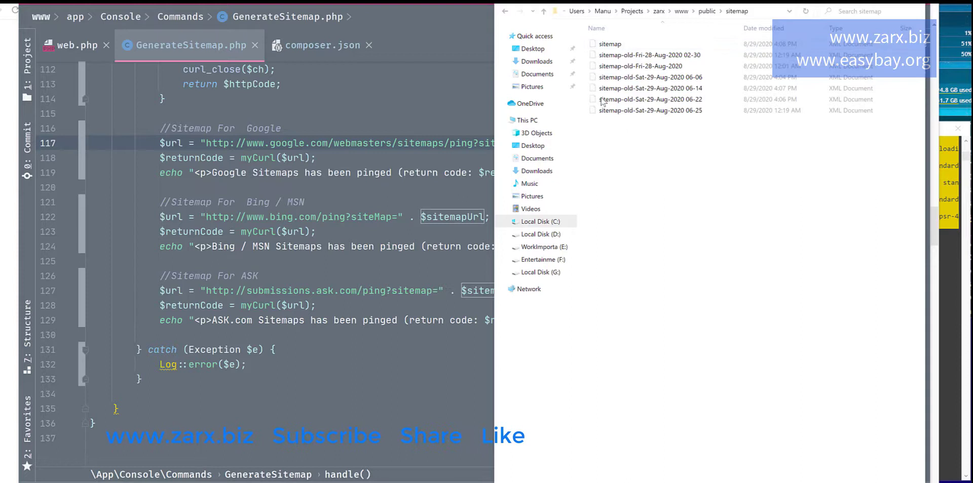
# Delete the dated sitemap-old files from the public/sitemap folder
pyautogui.rightClick(649, 115)
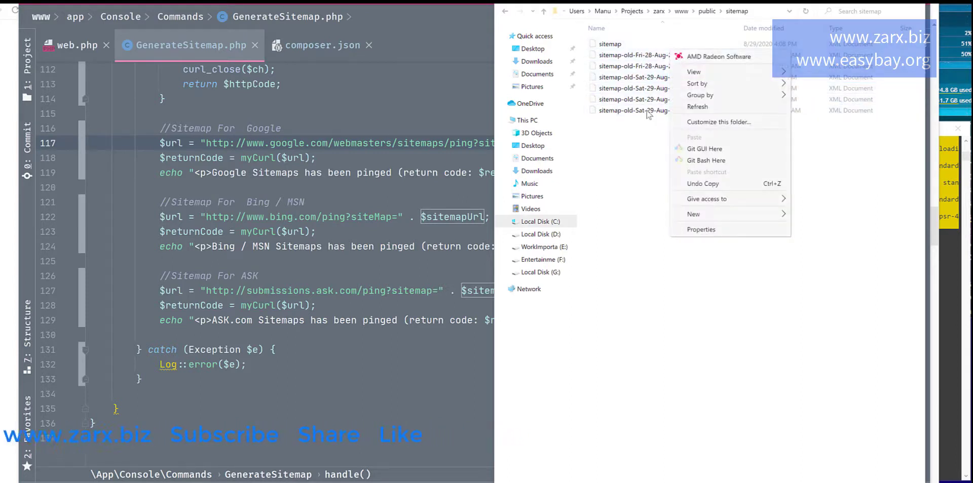
pyautogui.rightClick(650, 55)
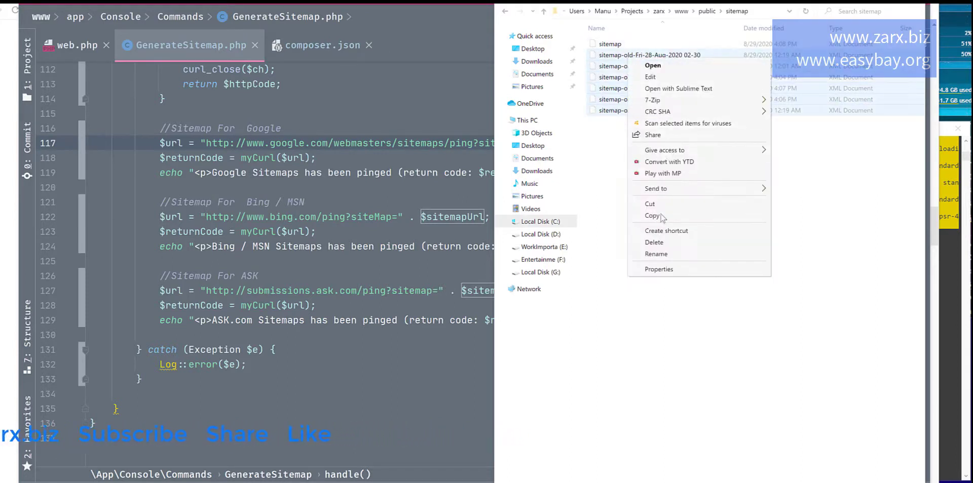
pyautogui.click(654, 242)
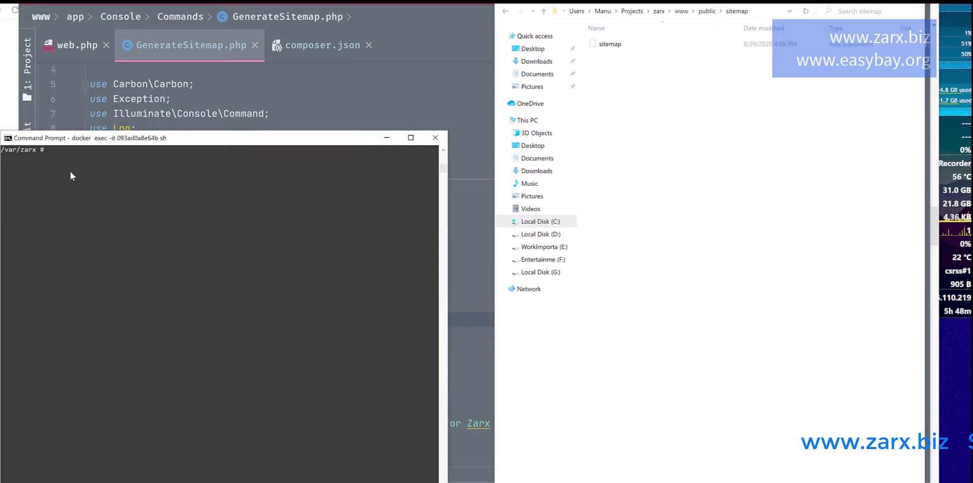
# Run php artisan generate:sitemap and widen the terminal to read its output
pyautogui.write('php')
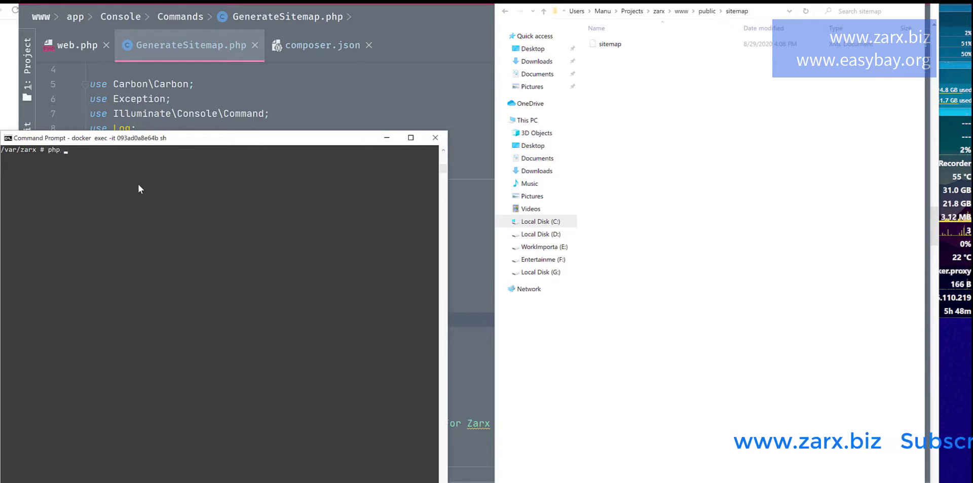
pyautogui.write('artisan')
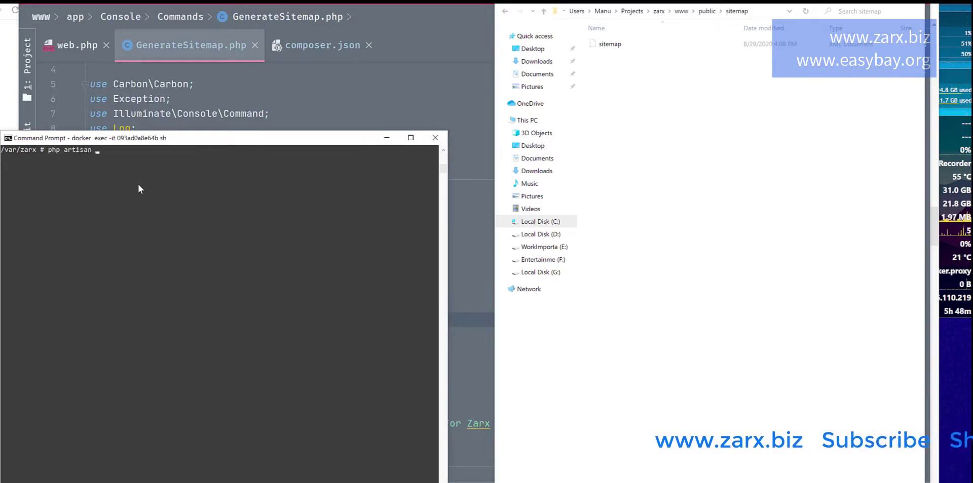
pyautogui.write('generate:sitemap')
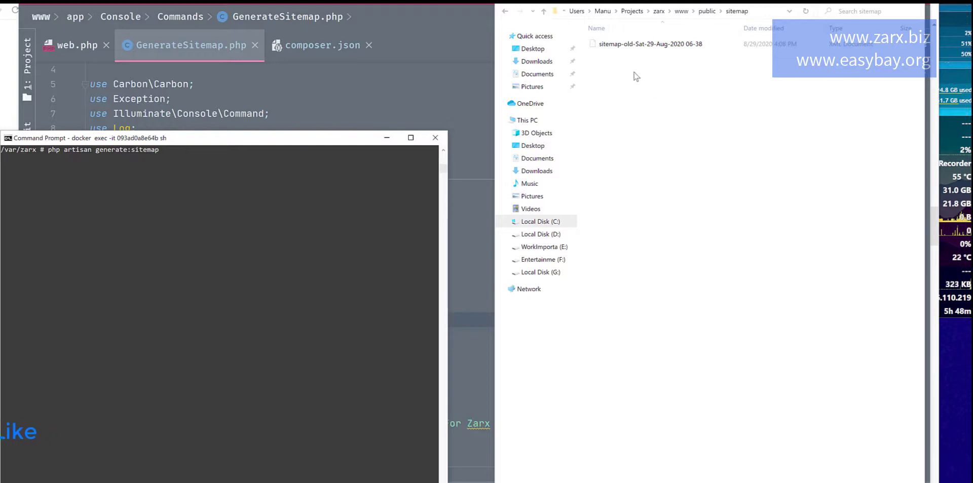
pyautogui.moveTo(197, 241)
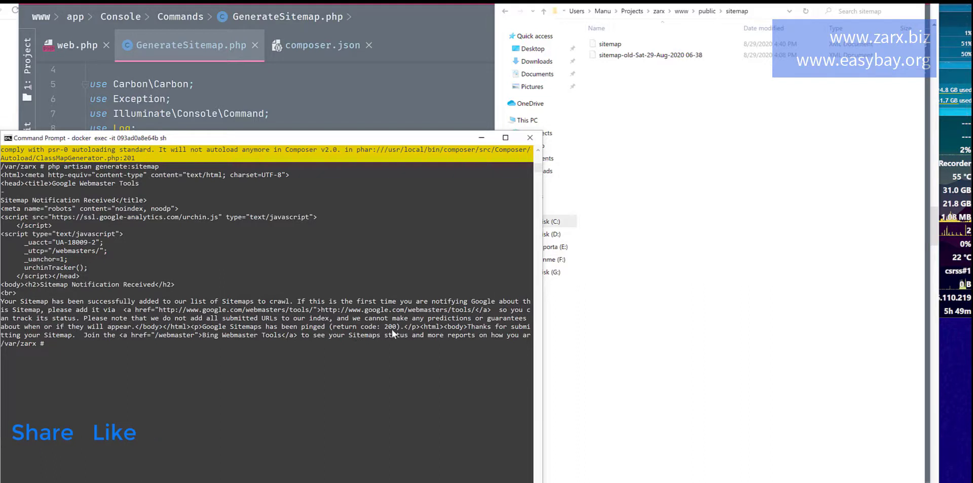
pyautogui.moveTo(363, 327); pyautogui.dragTo(402, 327)
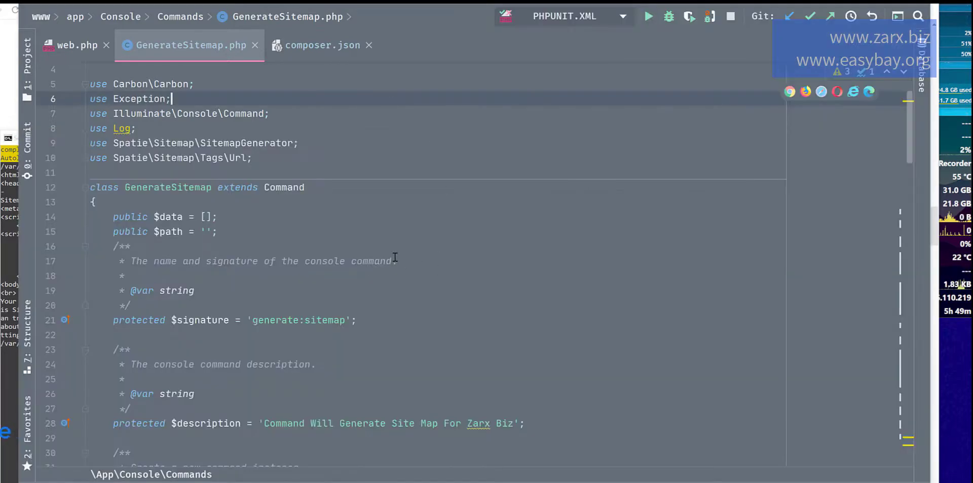
# Scroll GenerateSitemap.php to the block renaming sitemap.xml into a dated sitemap-old copy
pyautogui.scroll(-3)
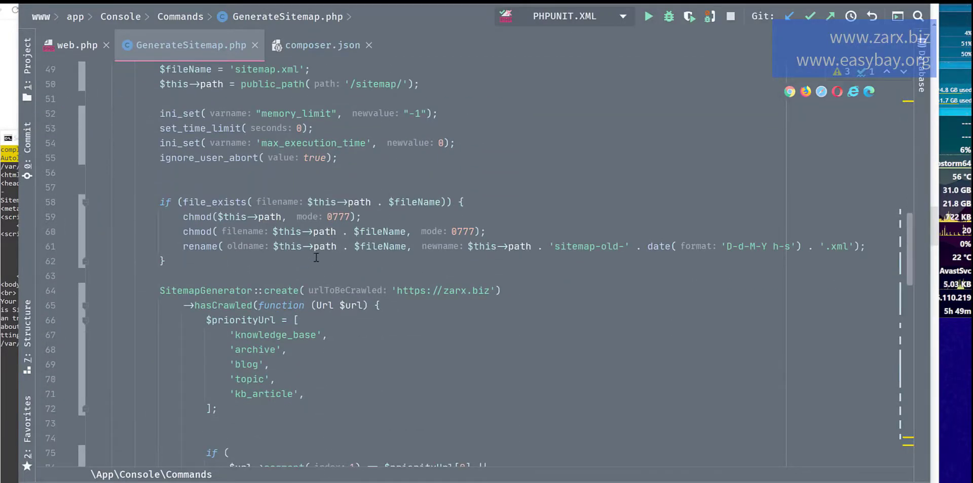